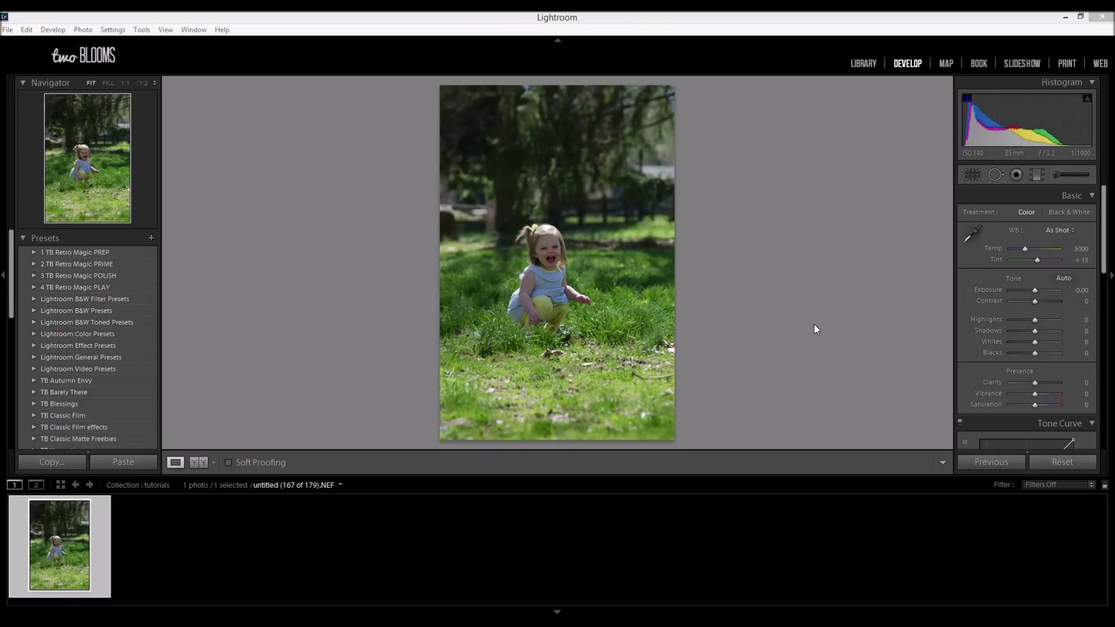
mouse_move(776, 16)
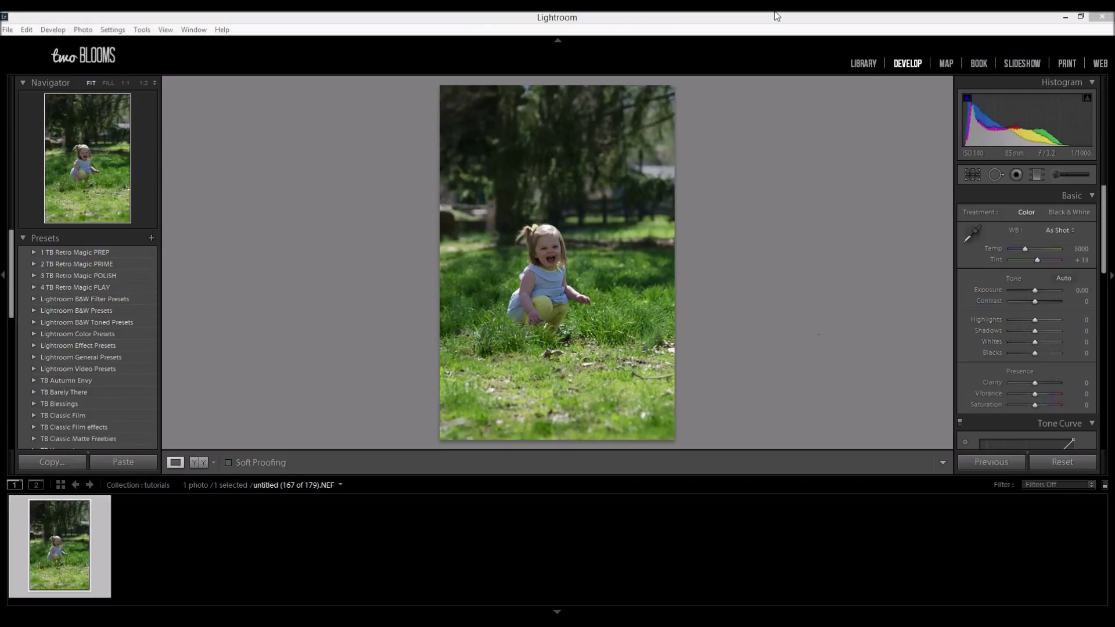
mouse_move(773, 31)
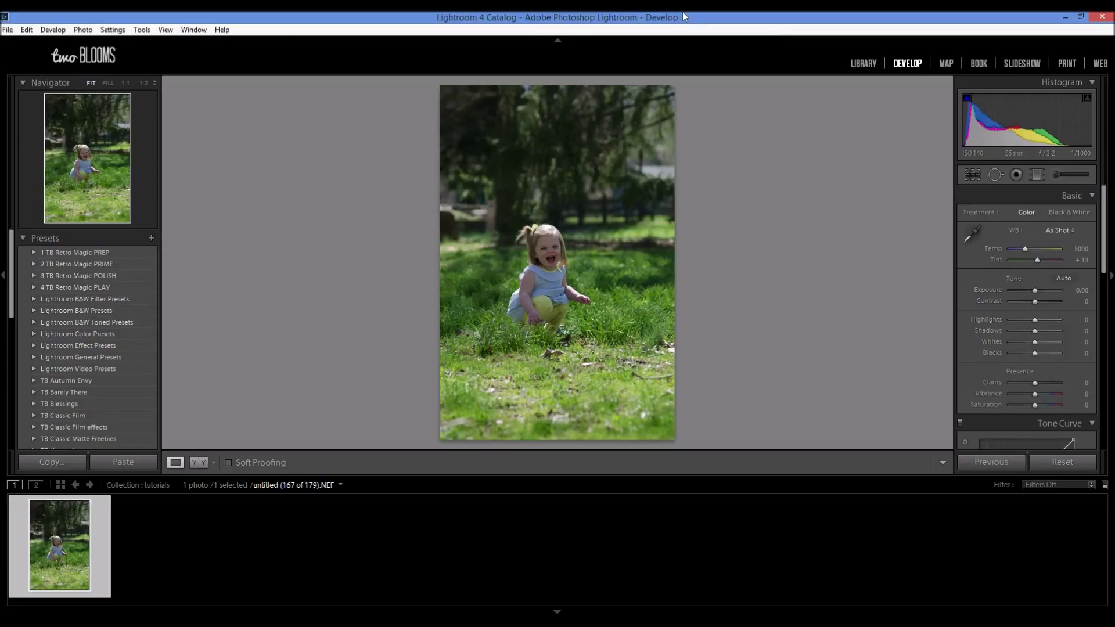
mouse_move(646, 261)
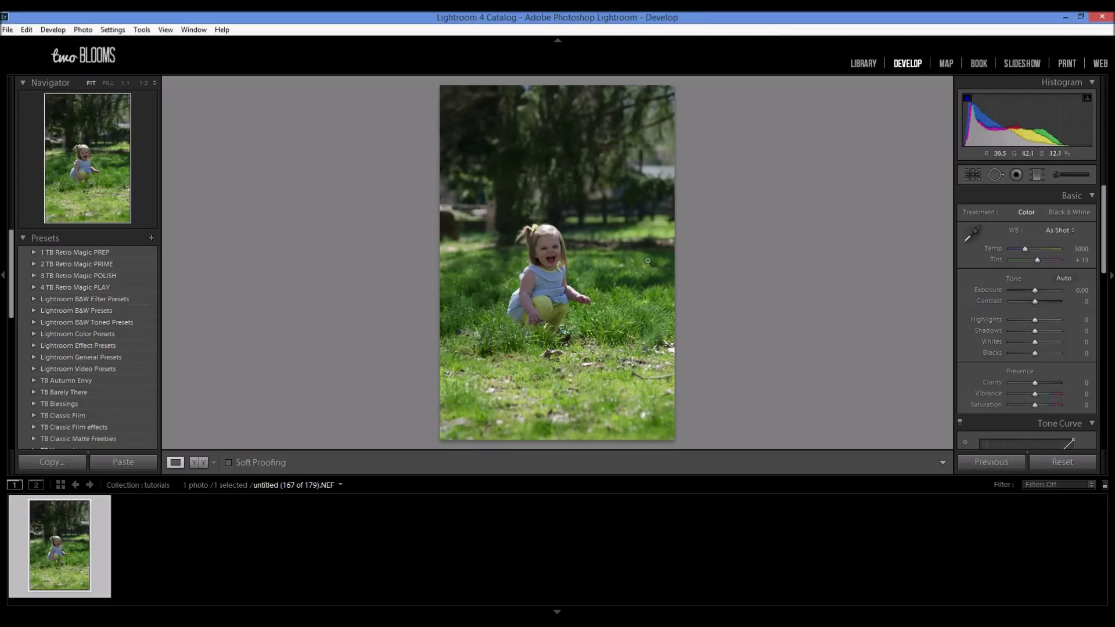
mouse_move(837, 314)
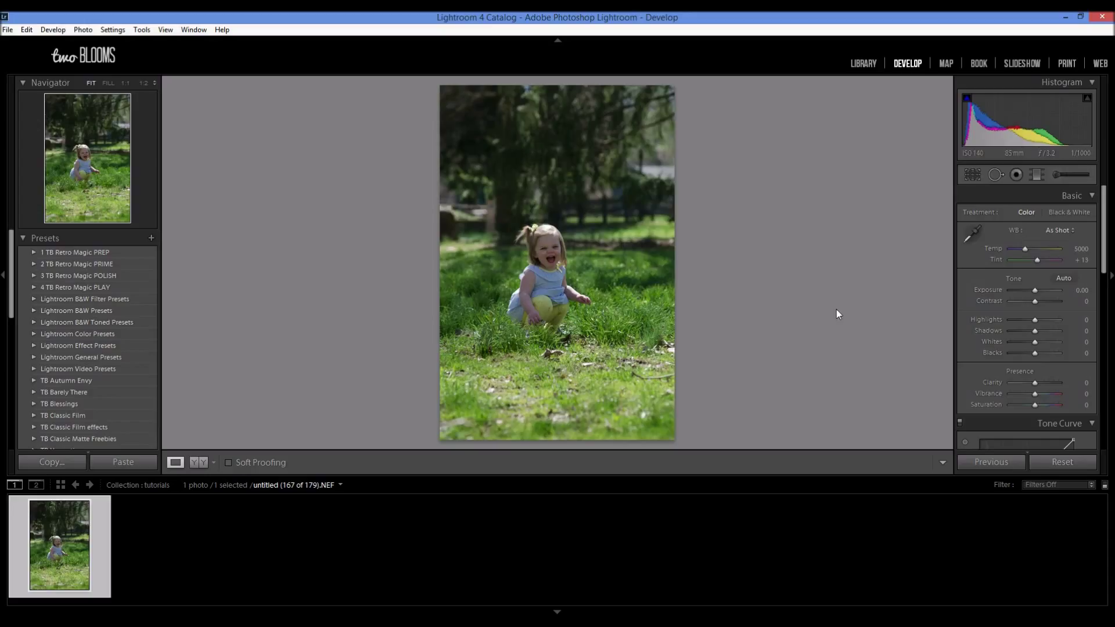
mouse_move(658, 291)
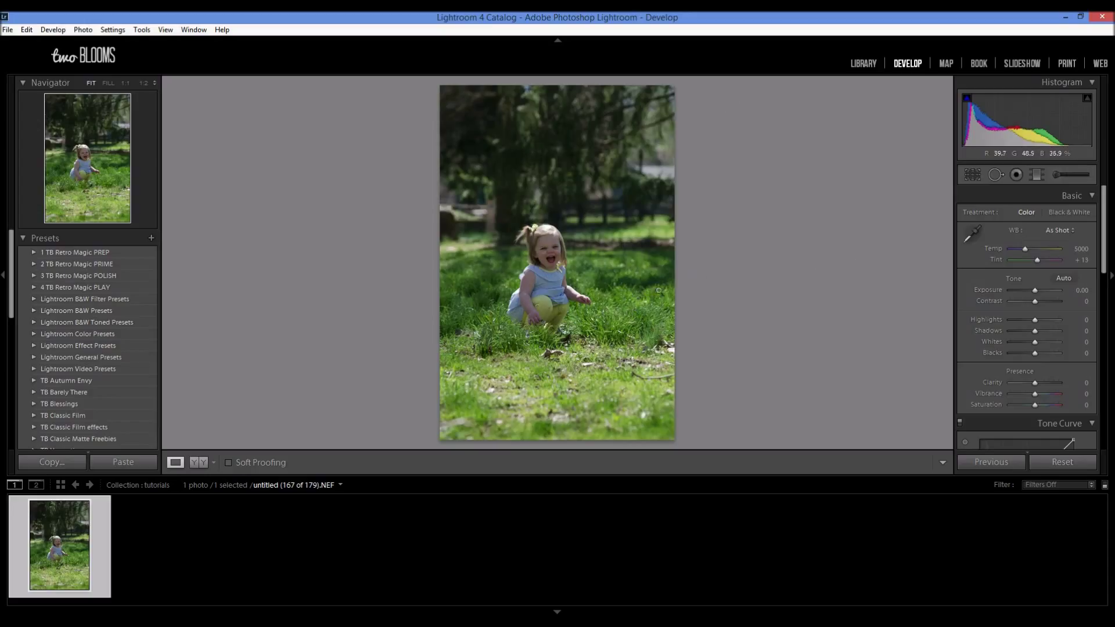
mouse_move(969, 165)
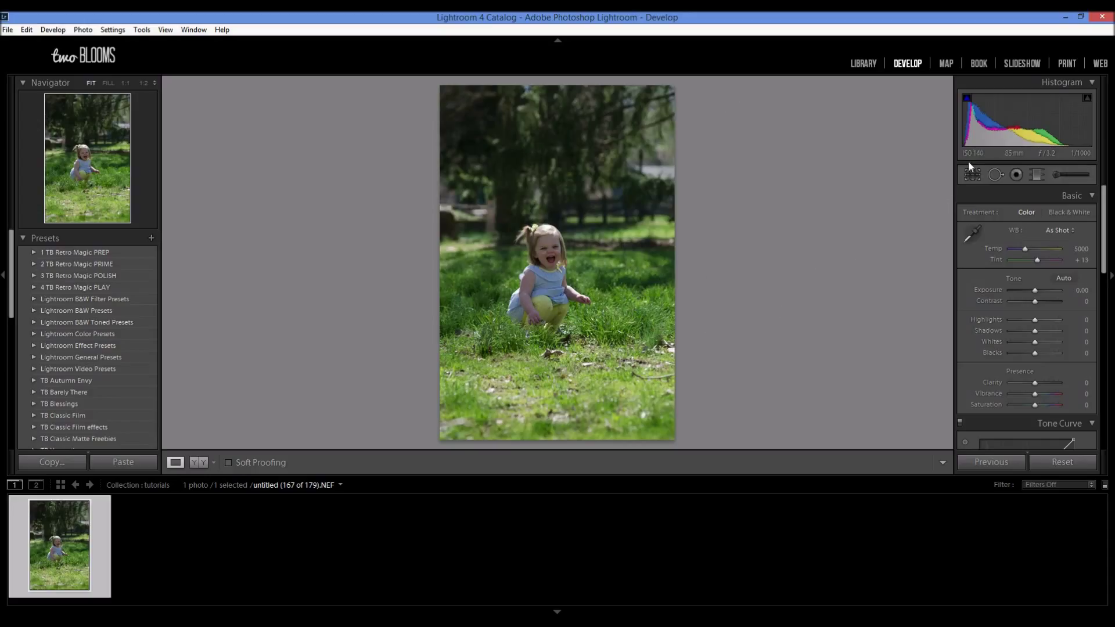
mouse_move(971, 164)
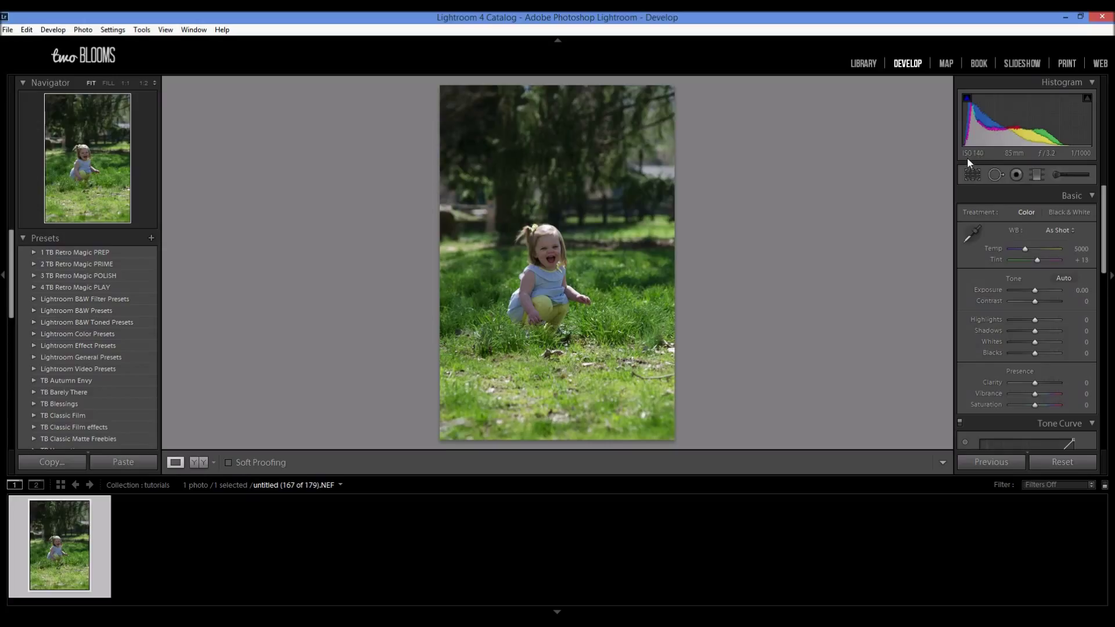
mouse_move(997, 167)
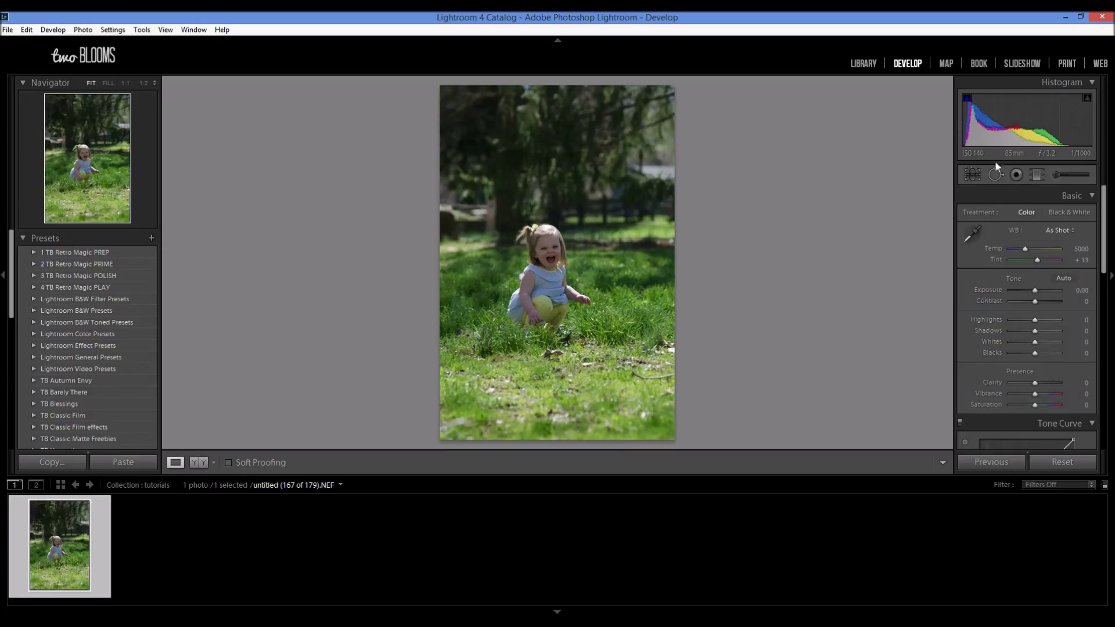
mouse_move(778, 242)
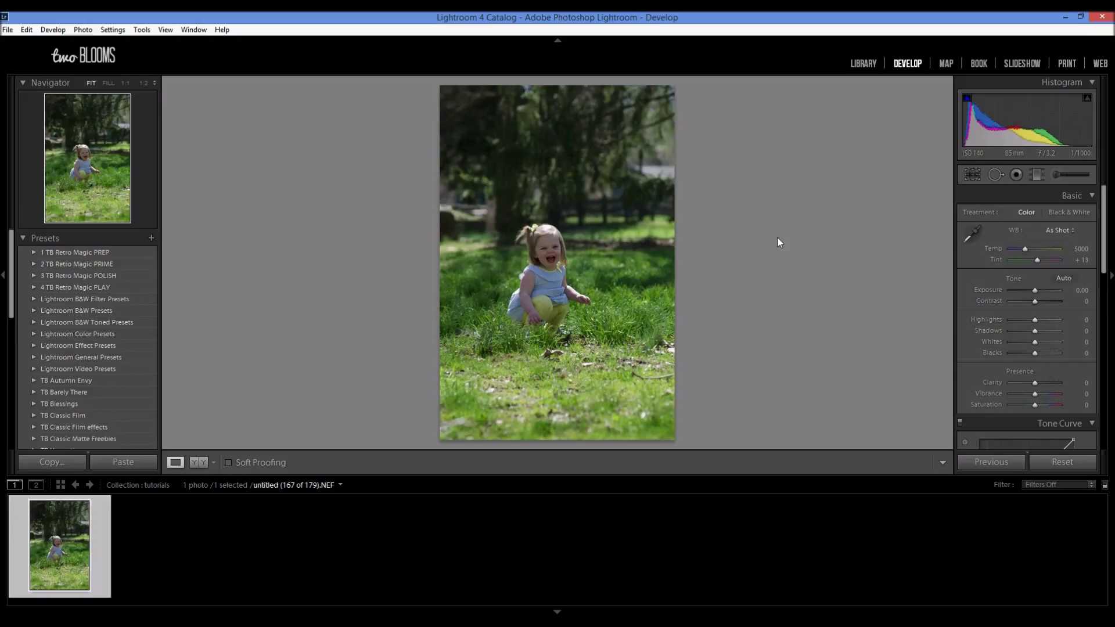
mouse_move(816, 225)
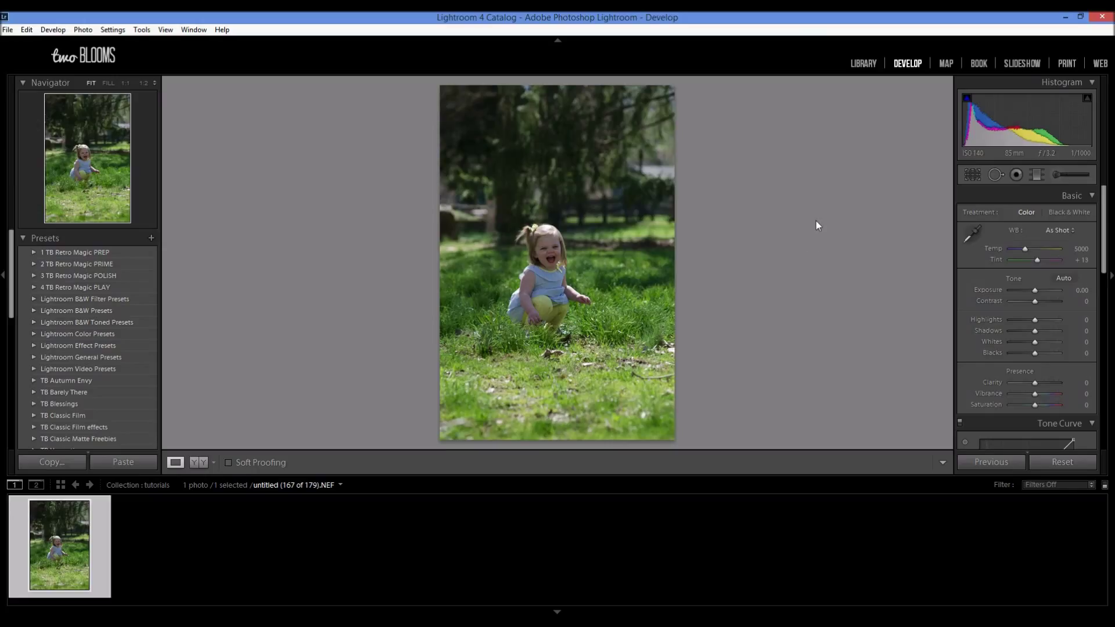
mouse_move(805, 284)
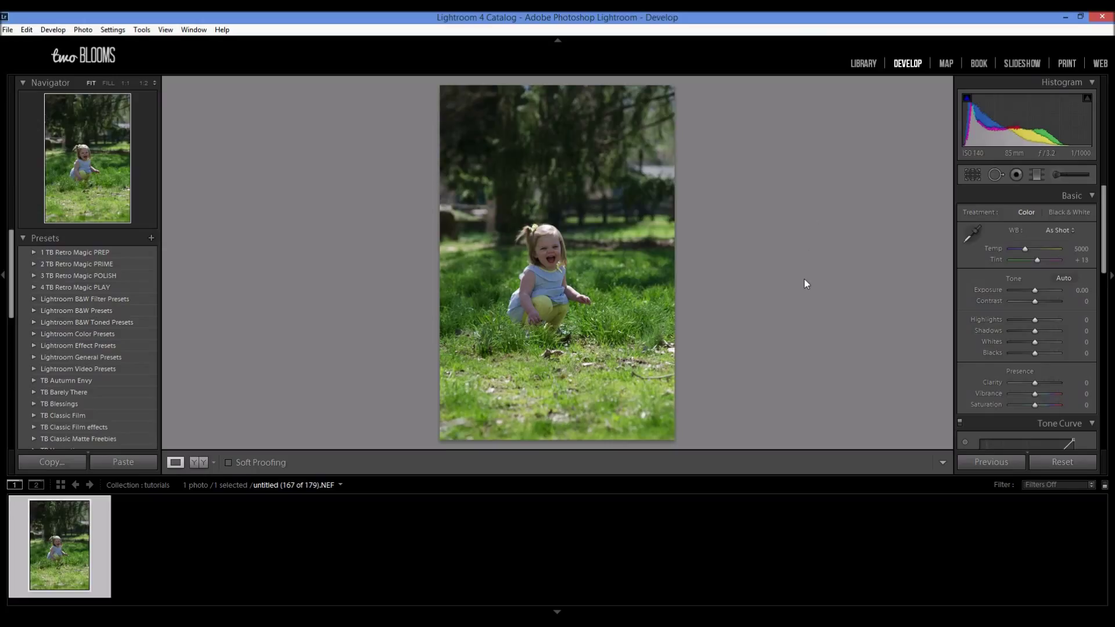
mouse_move(583, 277)
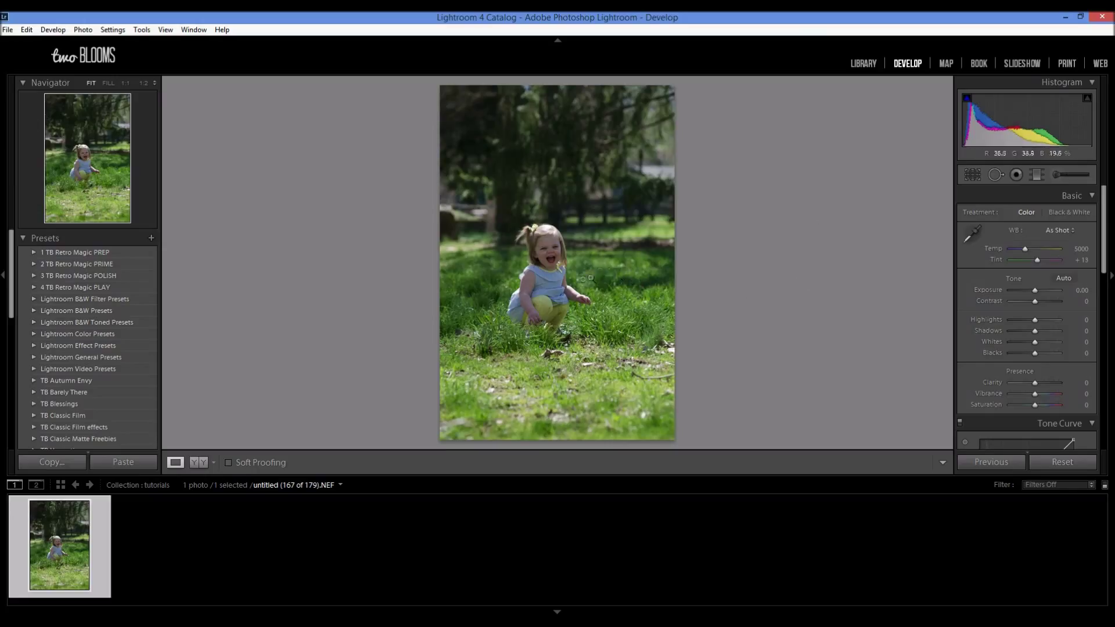
mouse_move(529, 276)
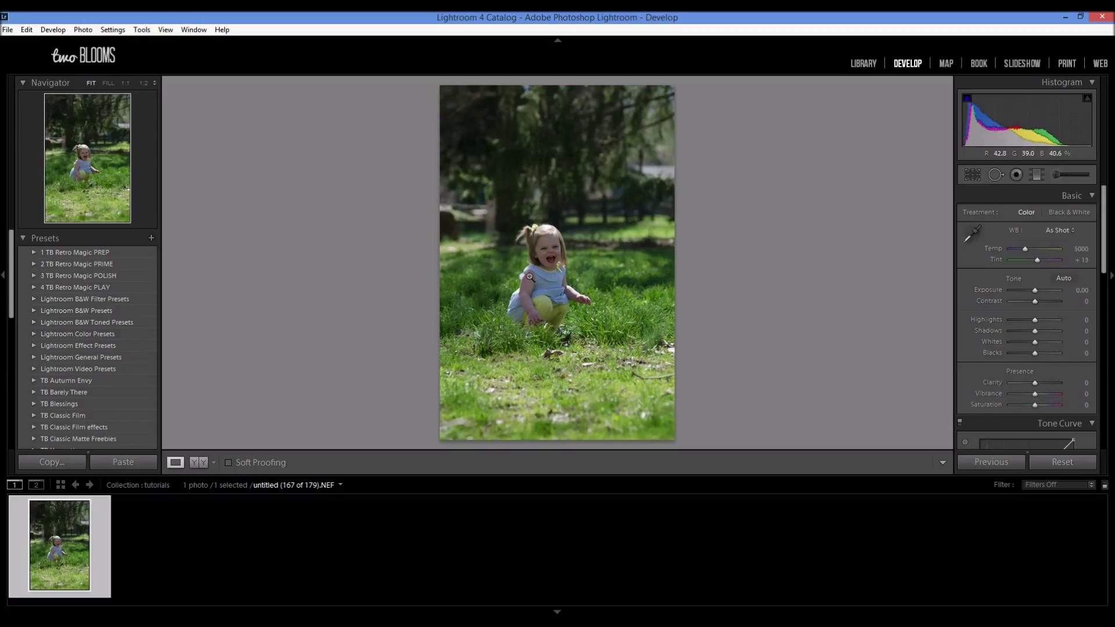
mouse_move(899, 64)
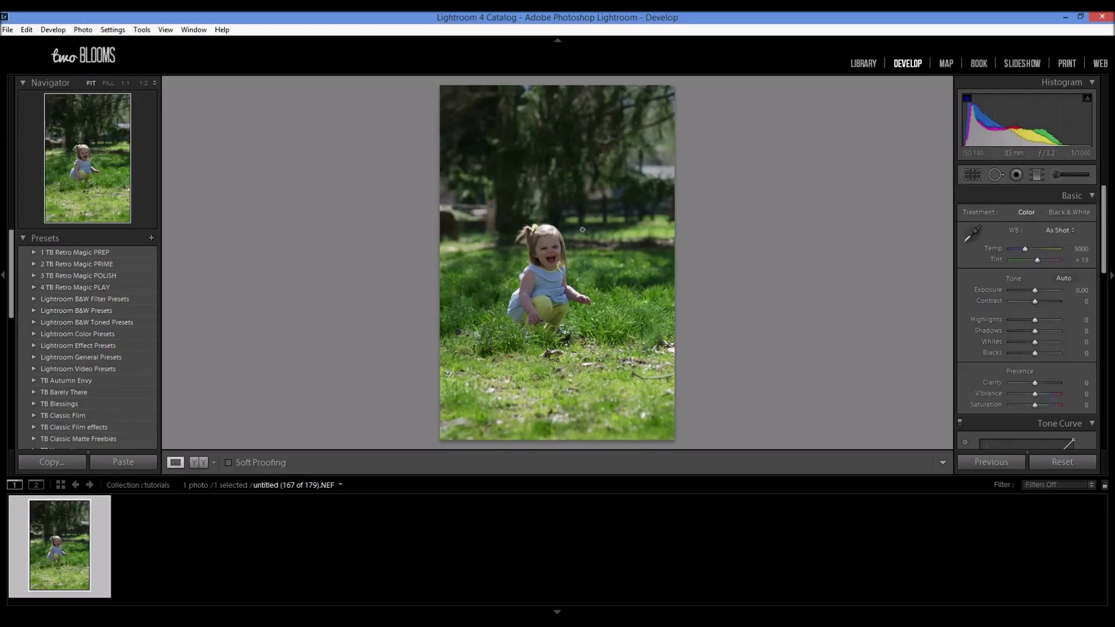
mouse_move(640, 316)
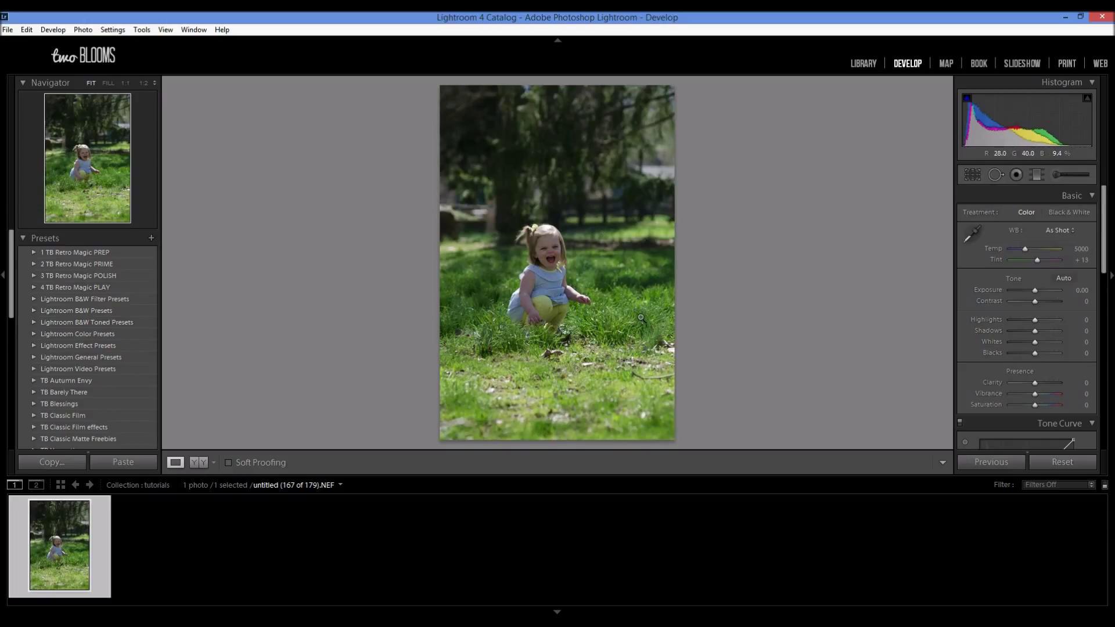
mouse_move(644, 280)
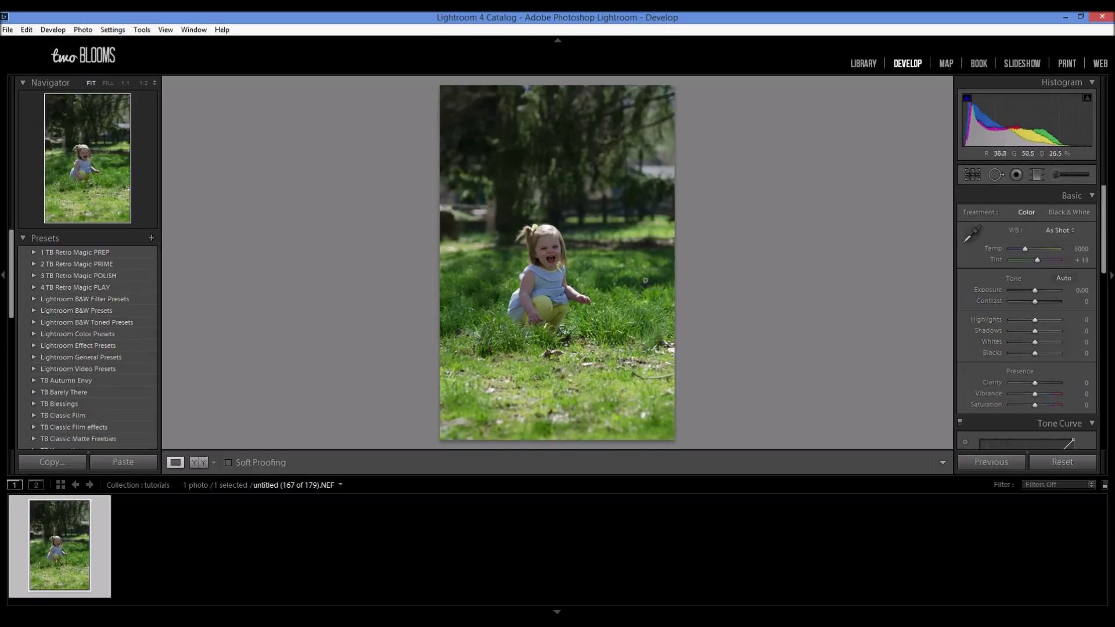
mouse_move(599, 245)
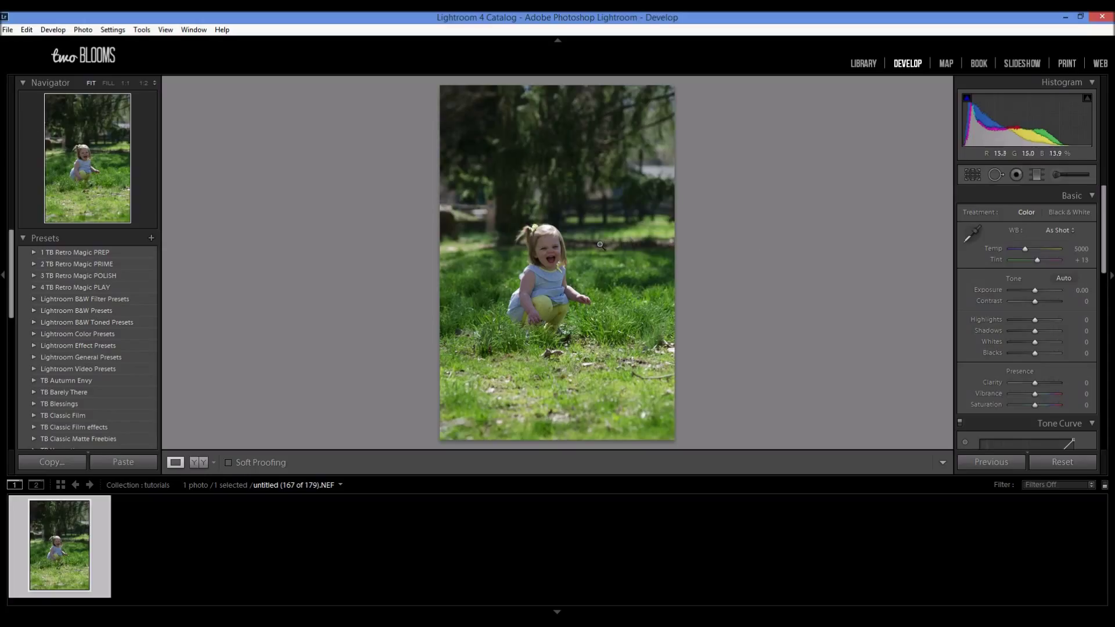
mouse_move(850, 351)
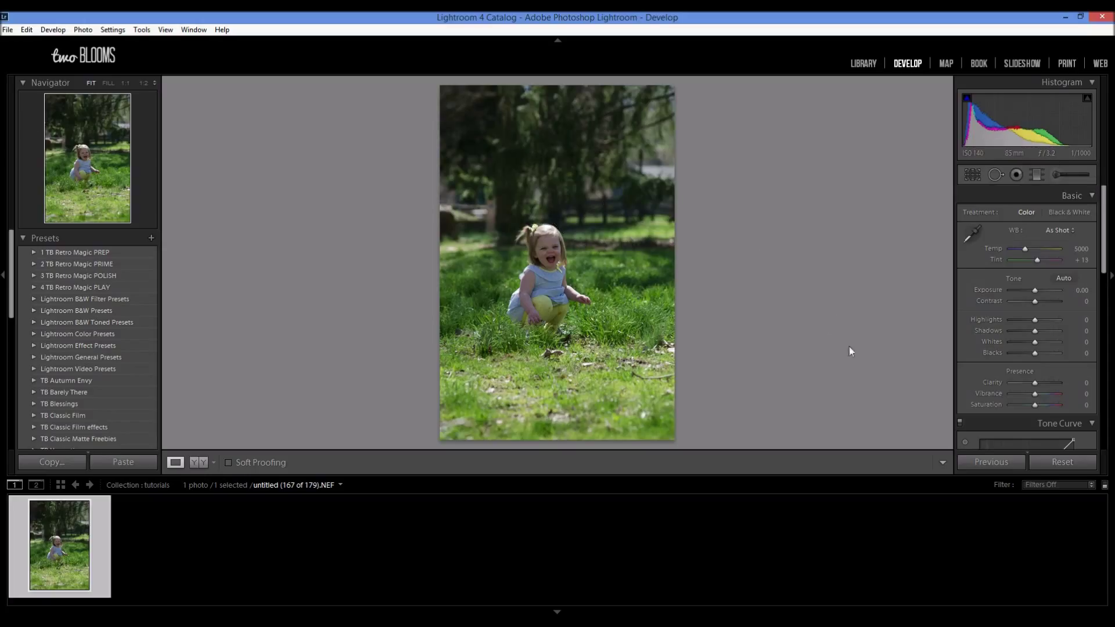
mouse_move(1035, 292)
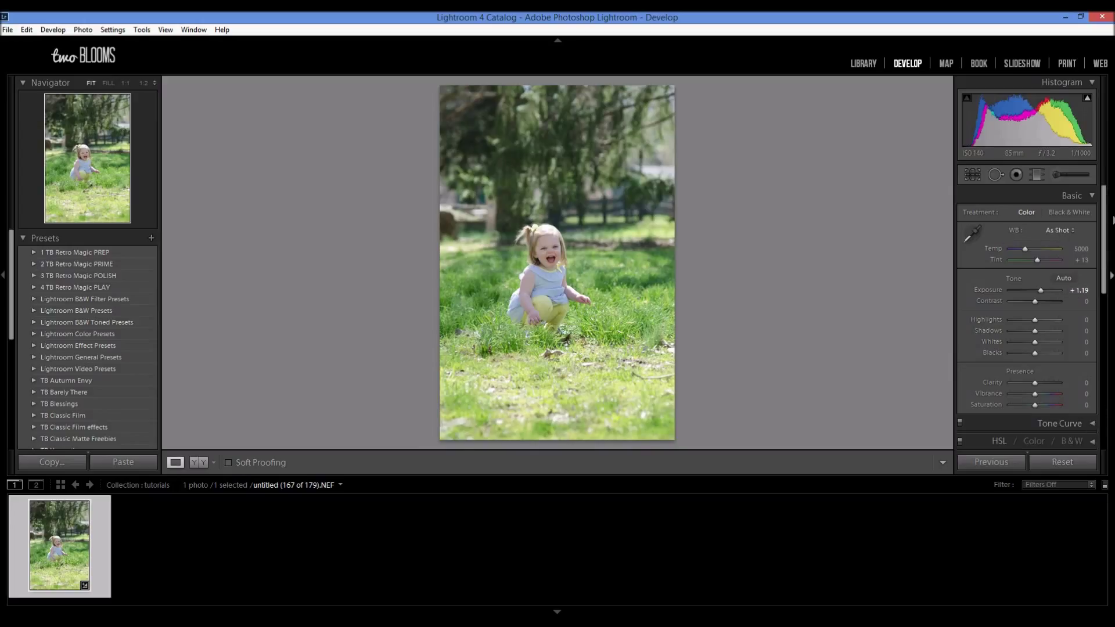
mouse_move(937, 176)
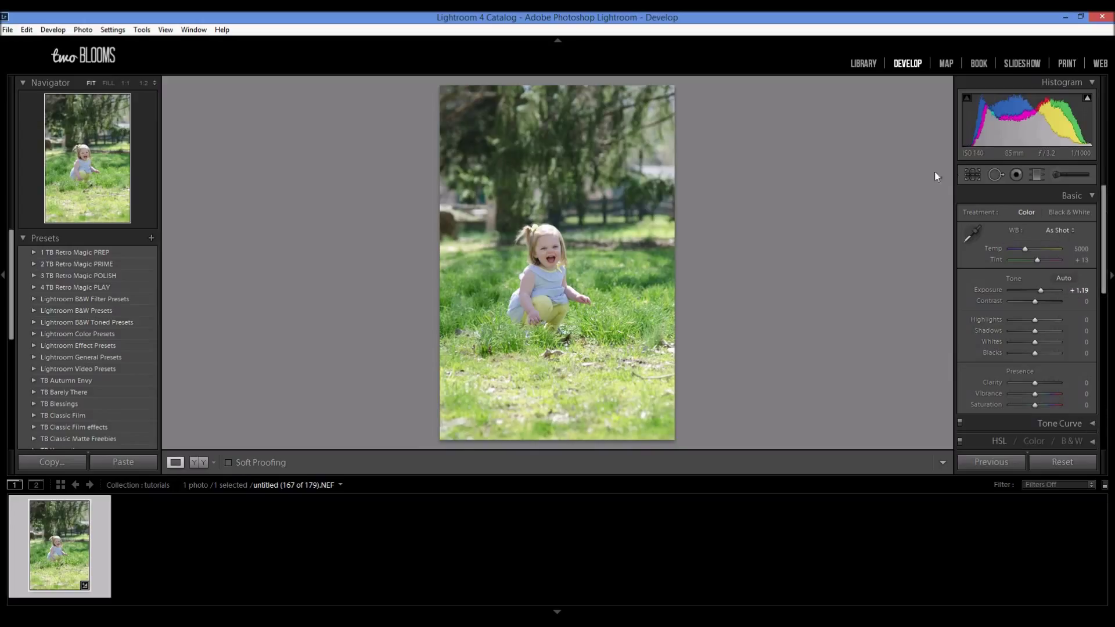
Scroll down to the Detail panel's Sharpening Masking and Luminance Noise Reduction controls
scroll("down", 3)
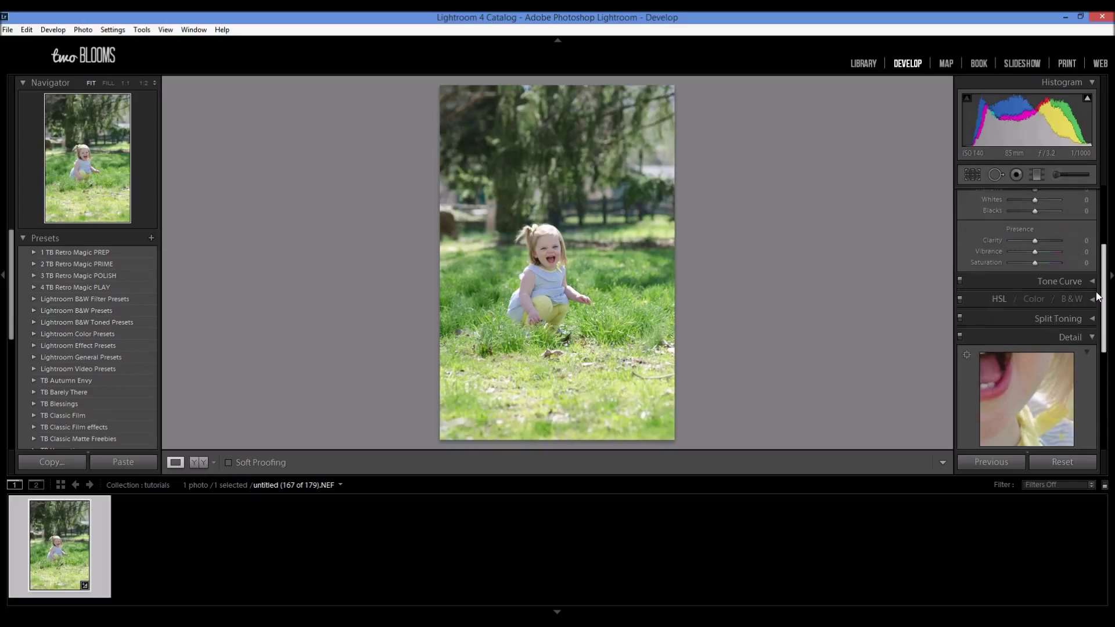
scroll("down", 3)
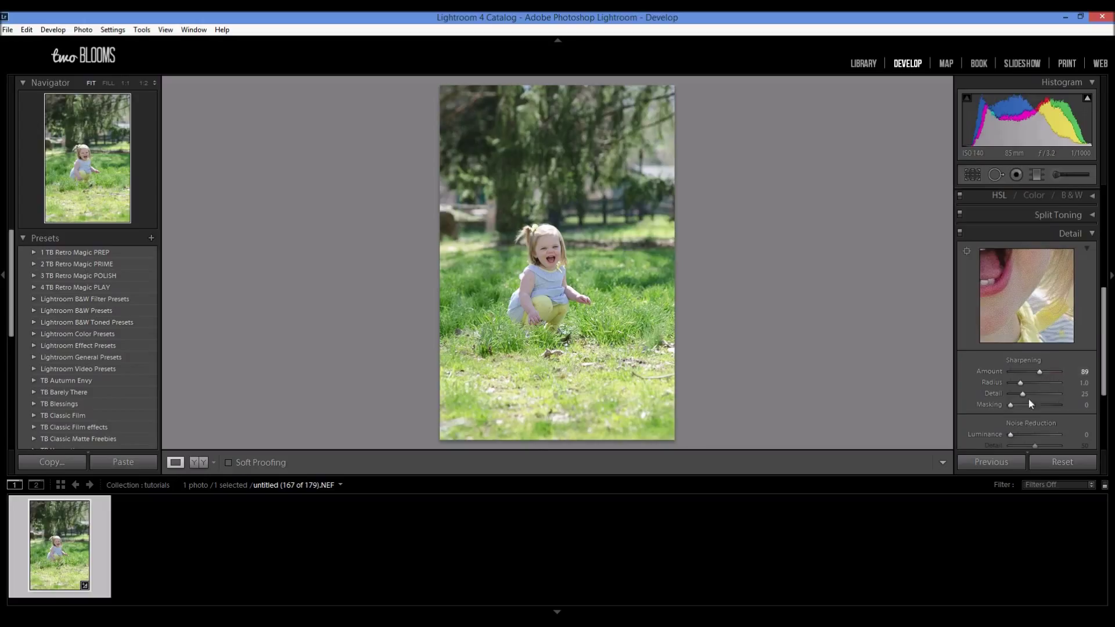
mouse_move(983, 407)
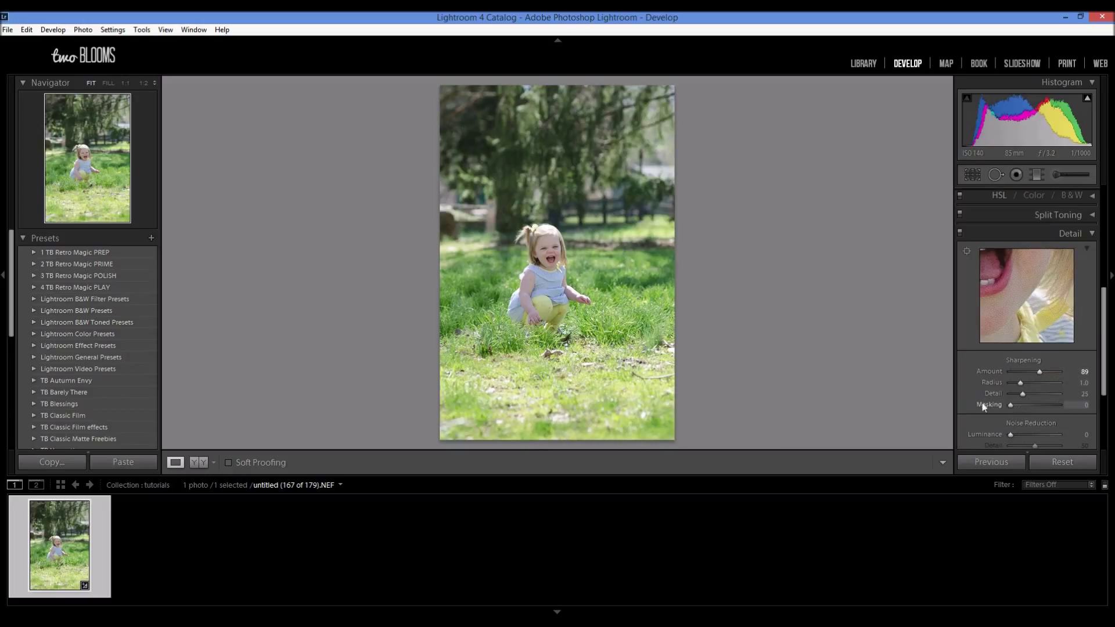
mouse_move(1026, 409)
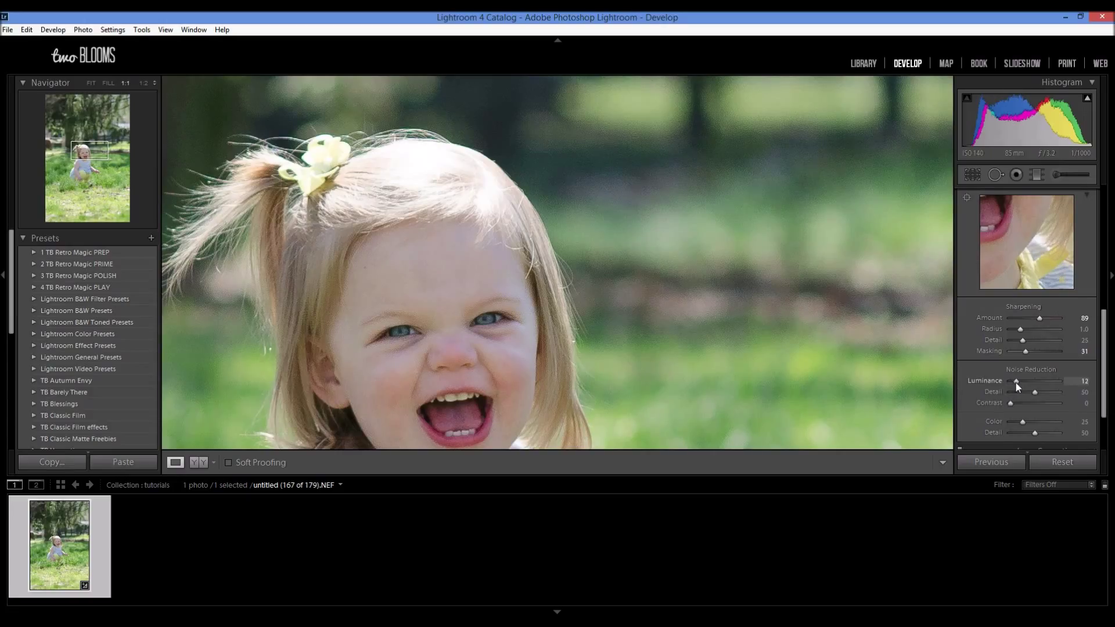
mouse_move(553, 288)
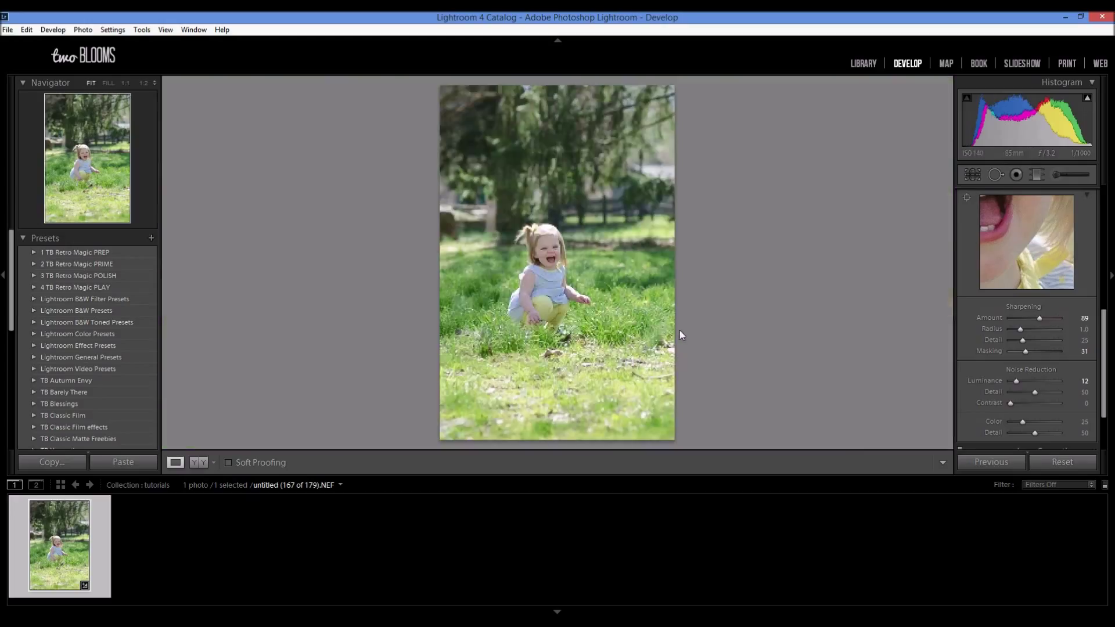
mouse_move(499, 292)
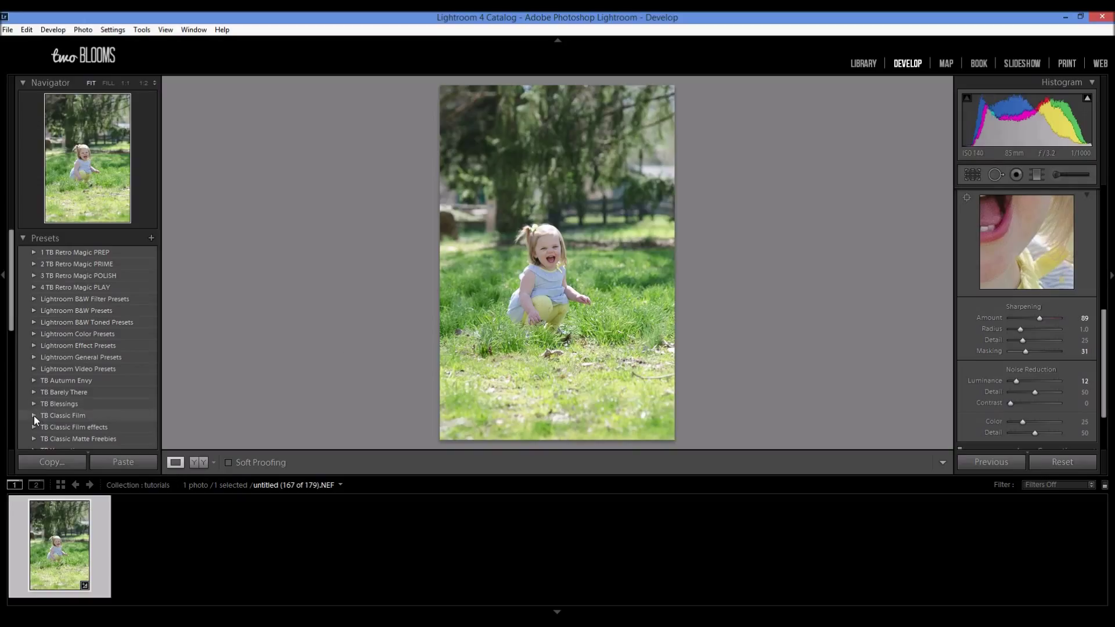
Expand the TB Classic Film preset group and apply a classic film preset
left_click(63, 415)
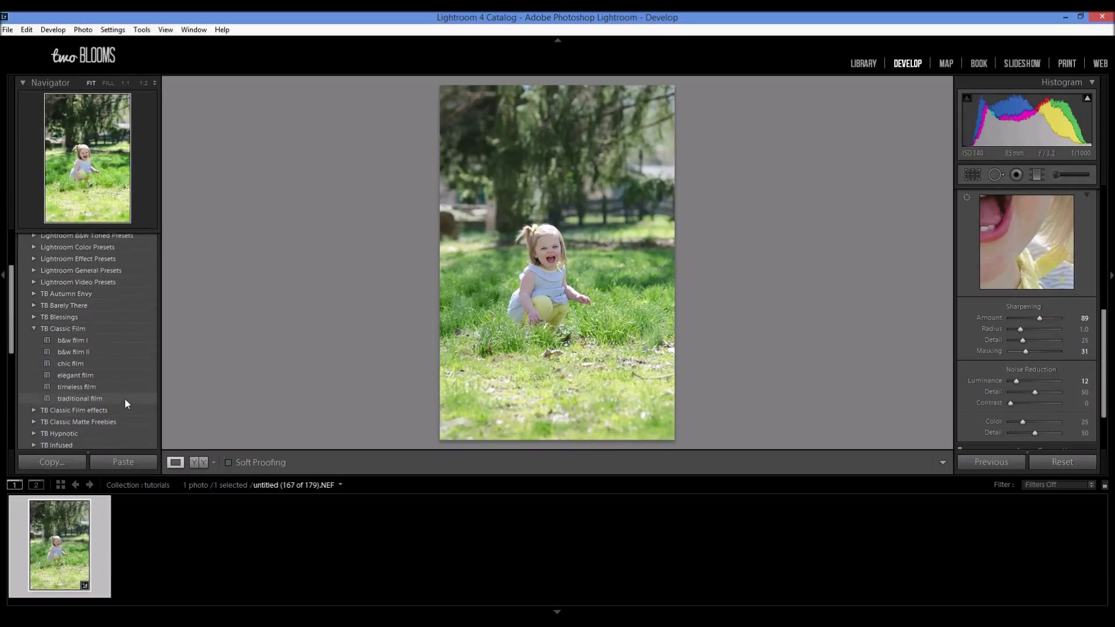
mouse_move(98, 389)
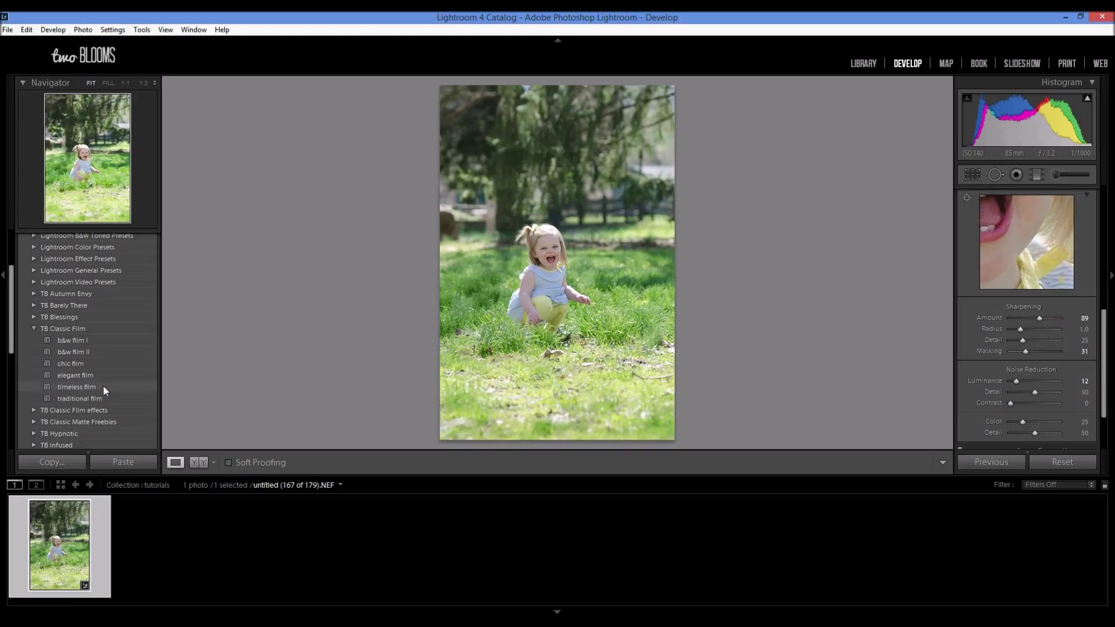
left_click(76, 386)
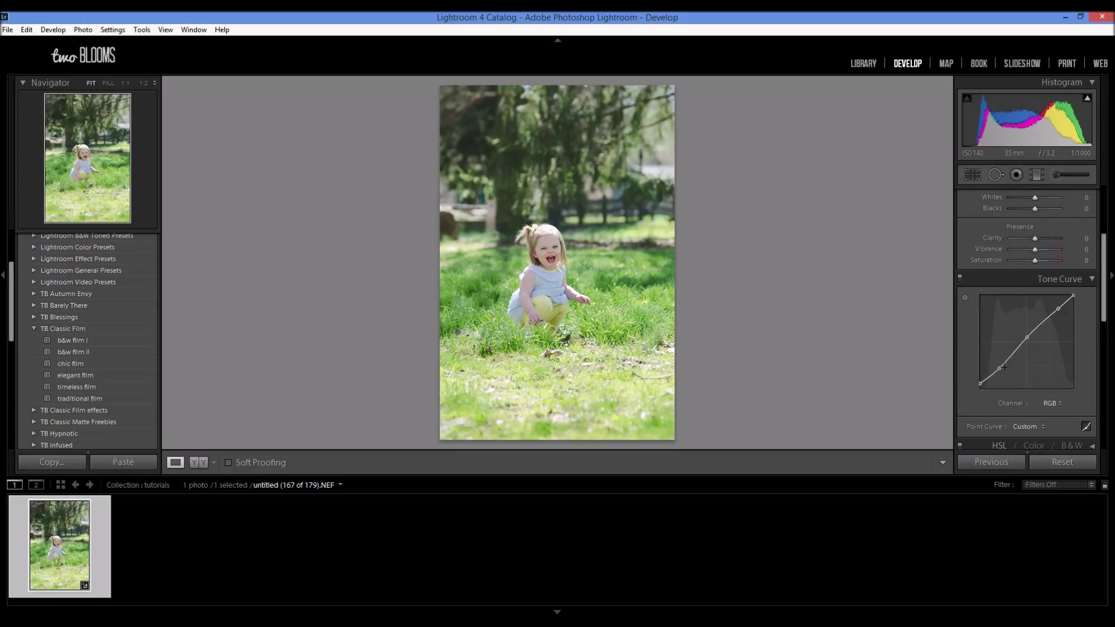
mouse_move(203, 341)
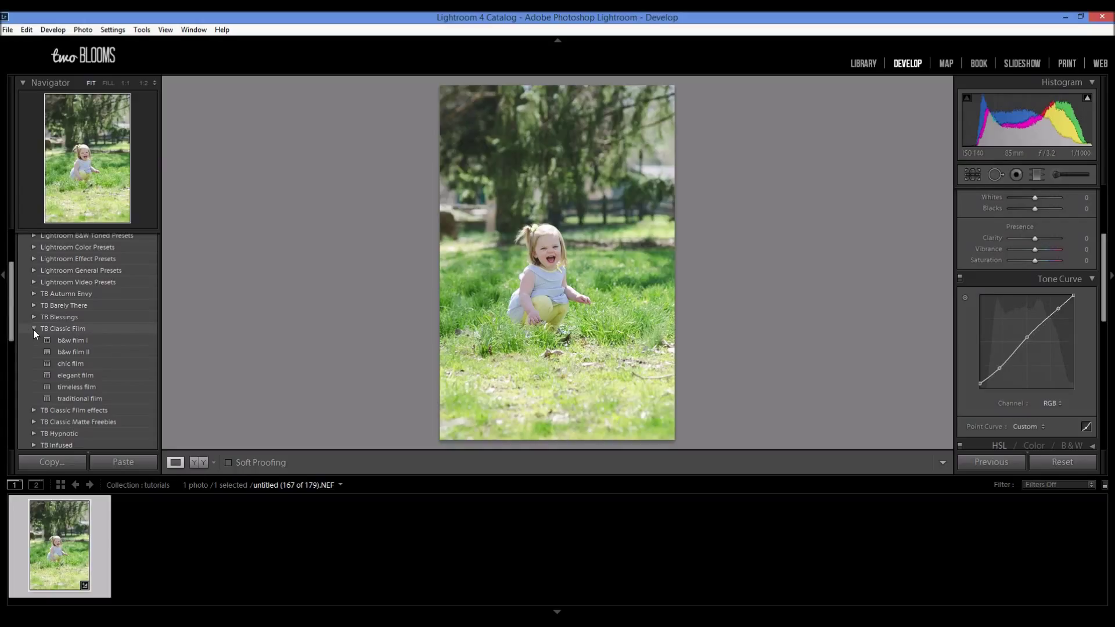
Collapse the TB Classic Film preset group
left_click(34, 339)
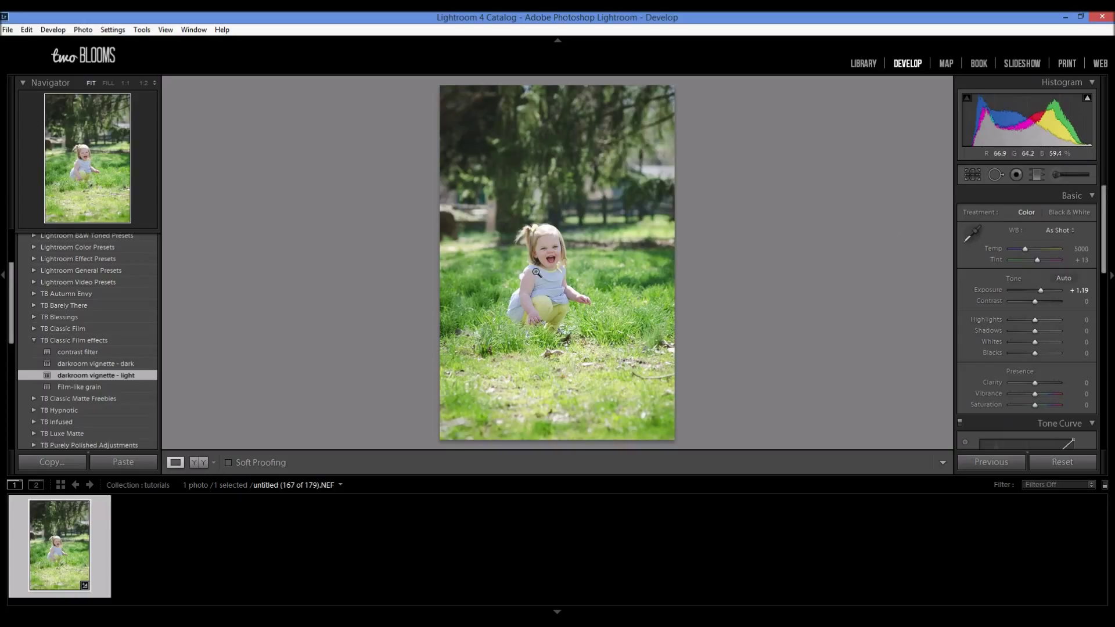
mouse_move(560, 273)
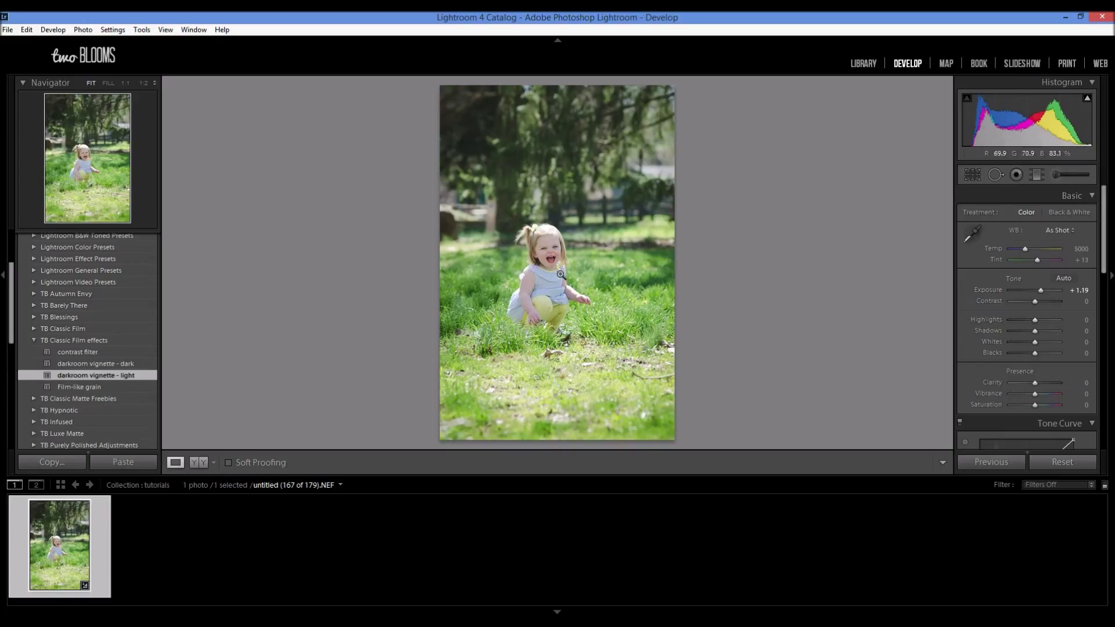
mouse_move(430, 338)
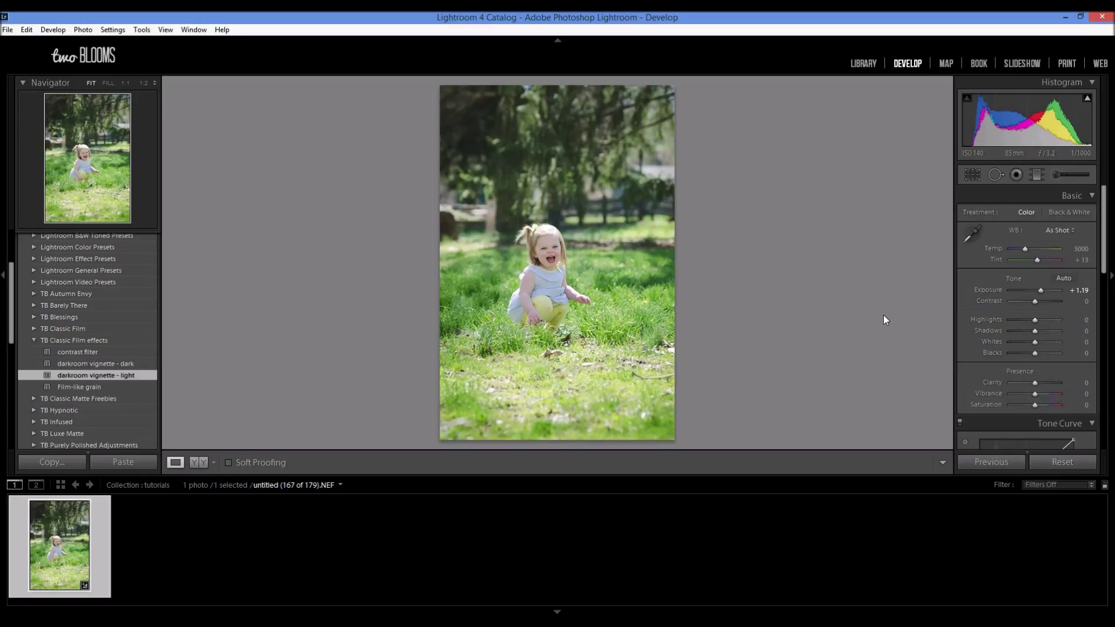
mouse_move(1018, 291)
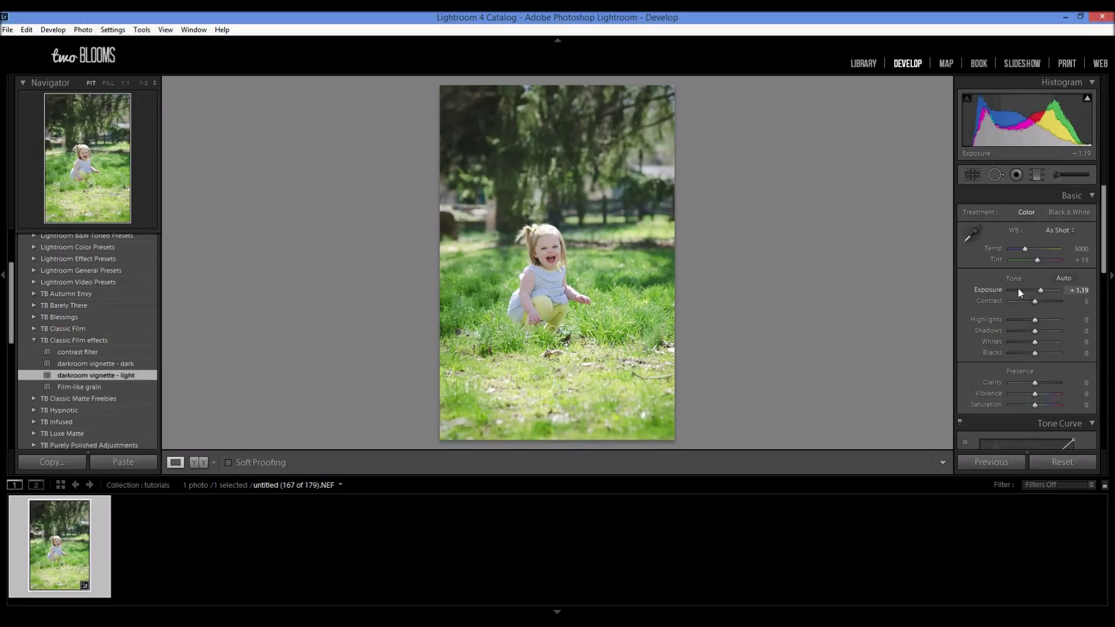
mouse_move(1039, 321)
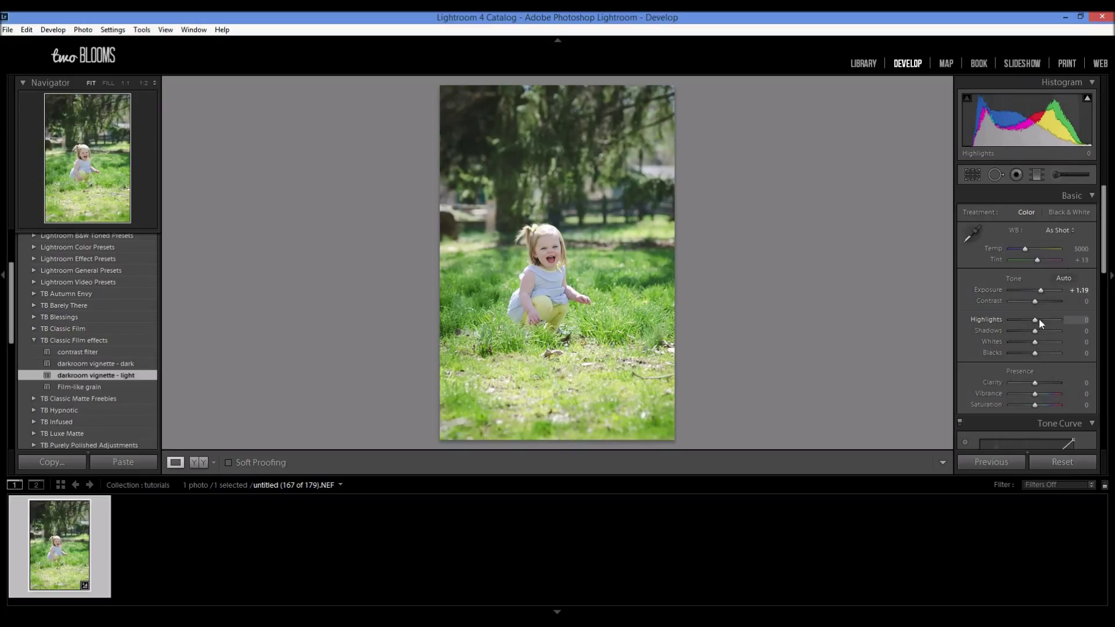
mouse_move(1035, 335)
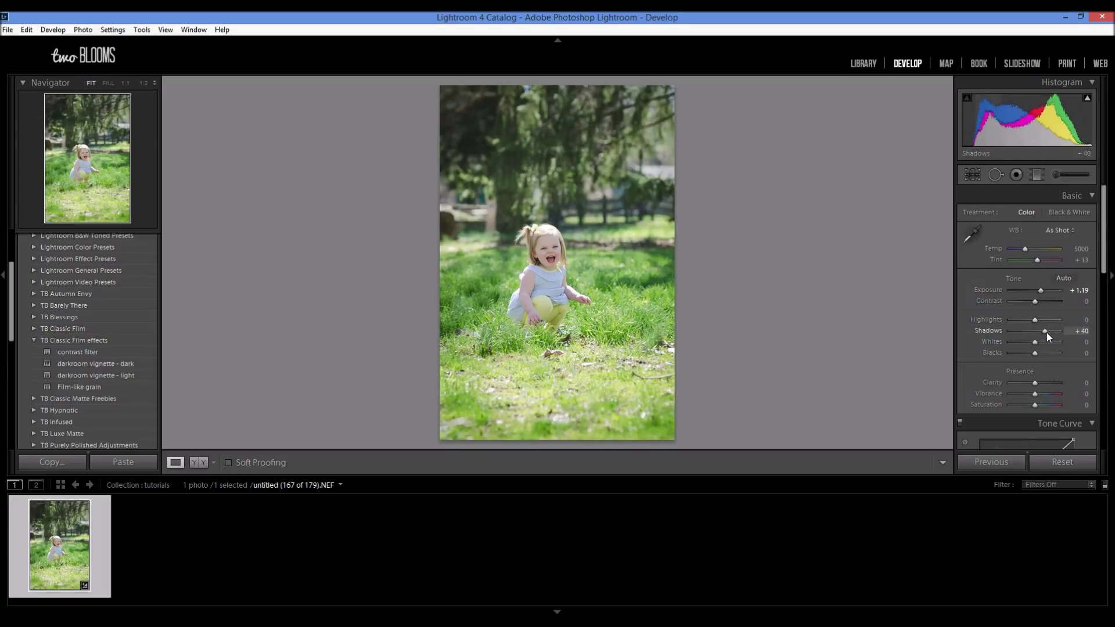
left_click(197, 462)
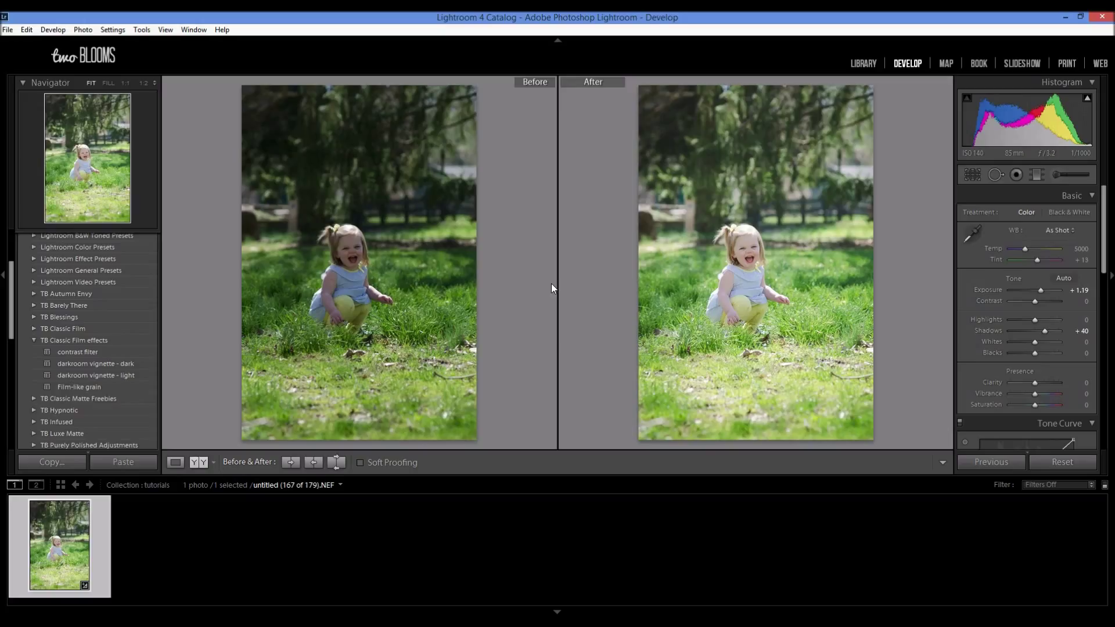
mouse_move(178, 437)
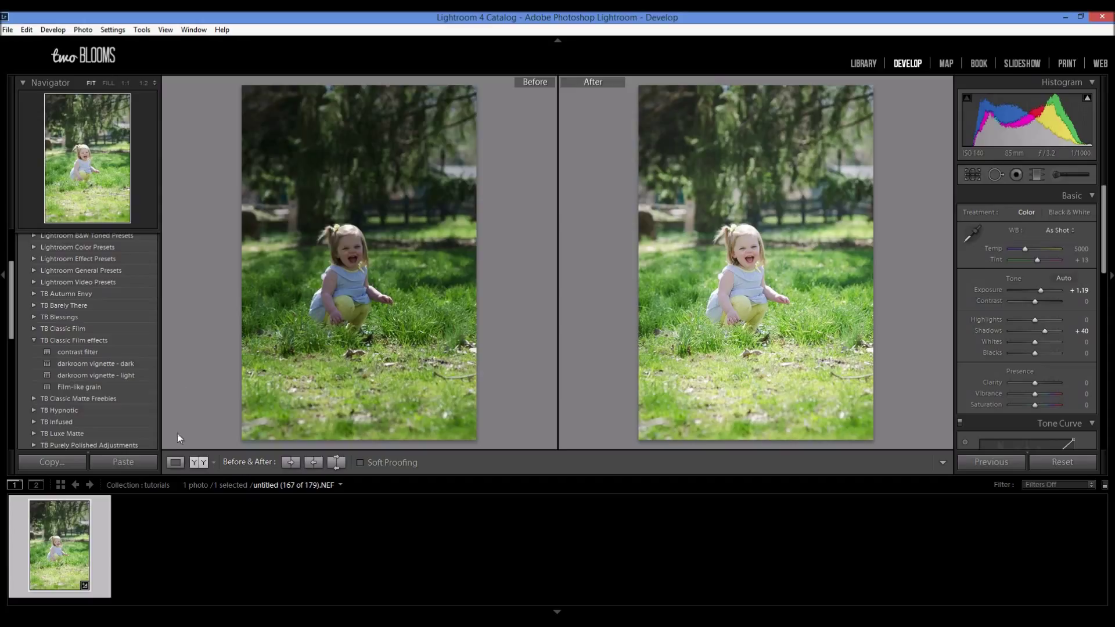
left_click(175, 462)
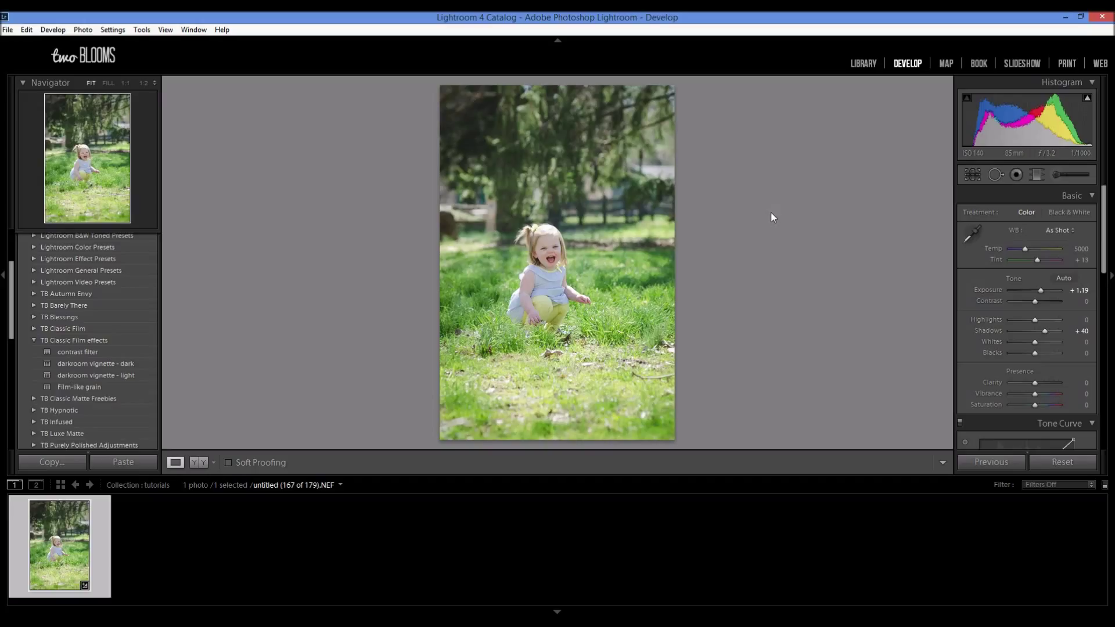
mouse_move(1055, 206)
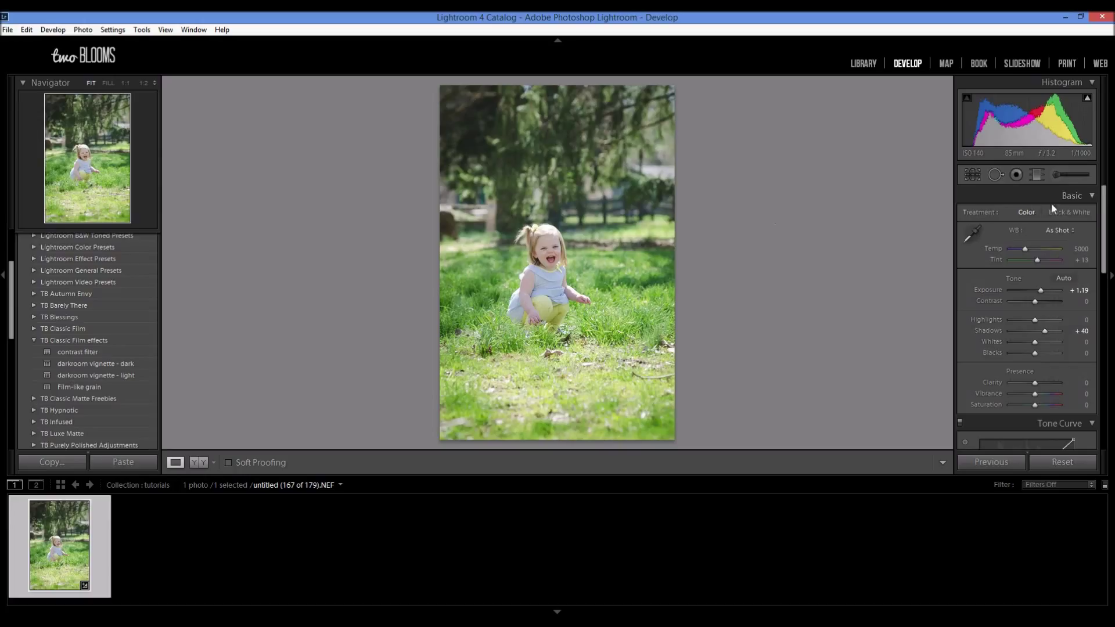
mouse_move(628, 305)
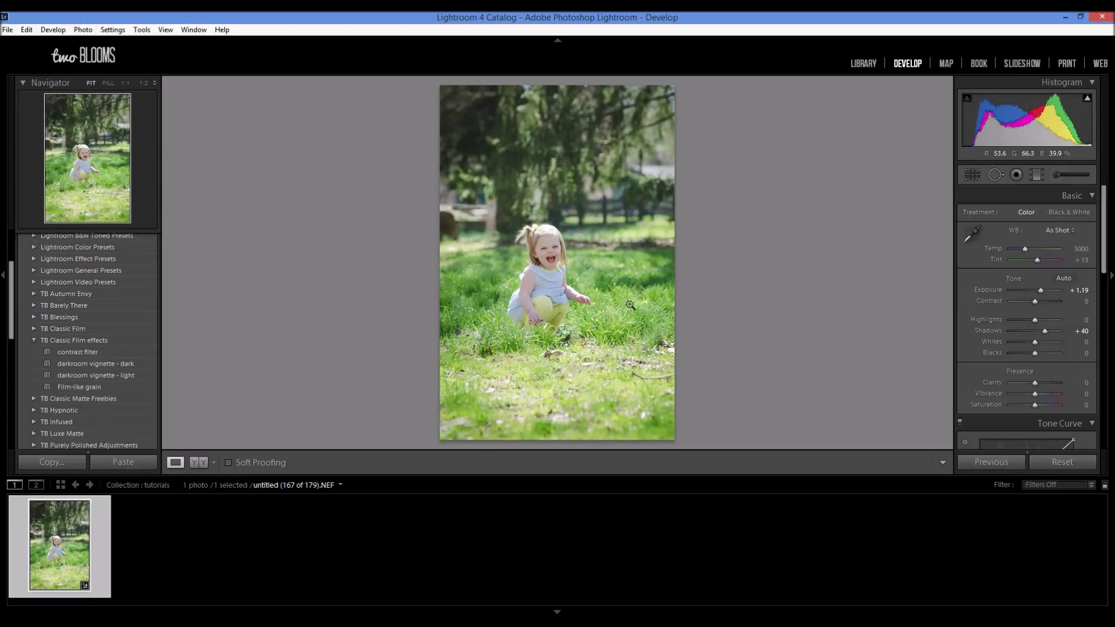
mouse_move(686, 292)
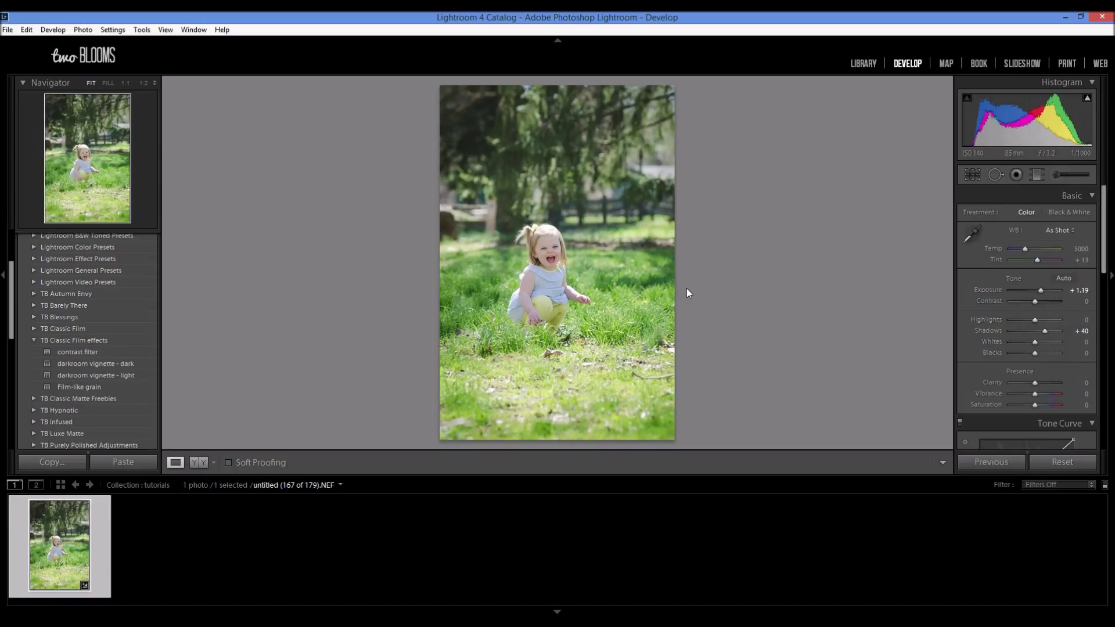